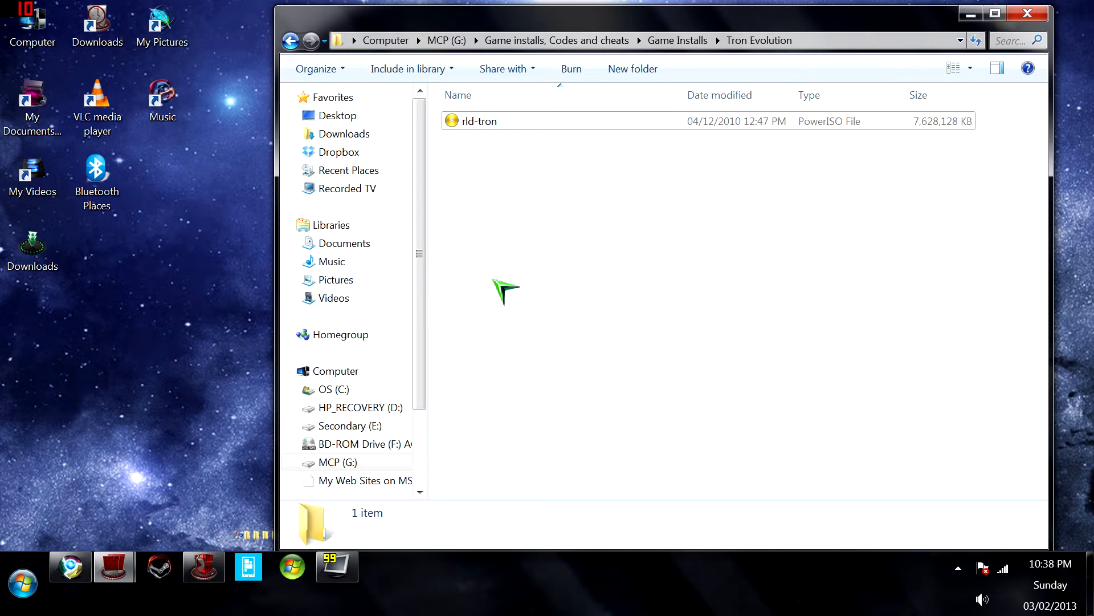
mouse_move(504, 280)
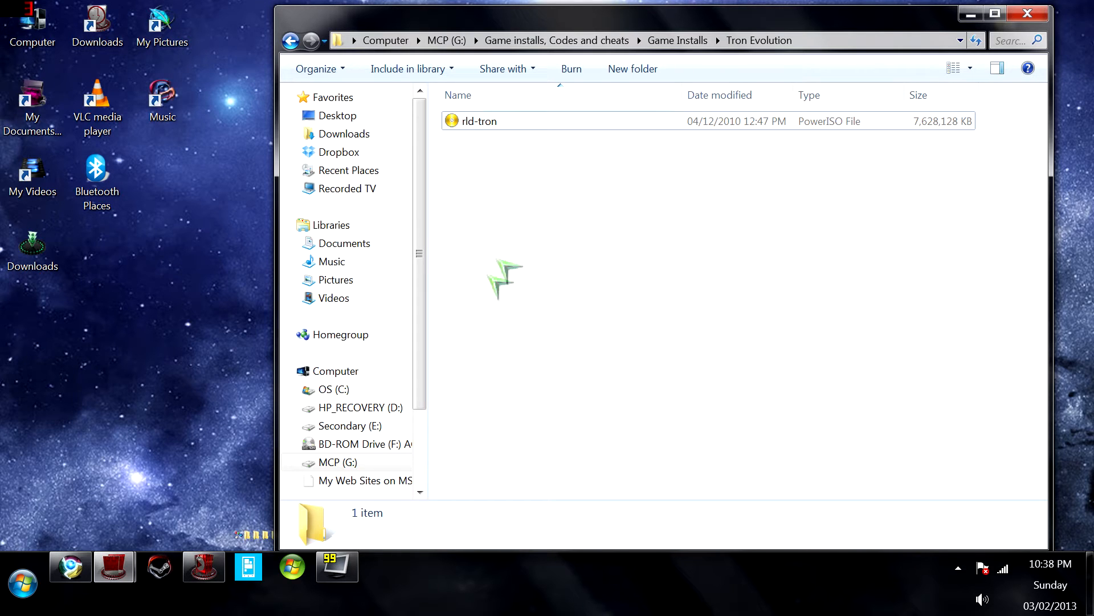
Bring up the PowerISO actions for the rld-tron image to set one virtual drive.
click(478, 121)
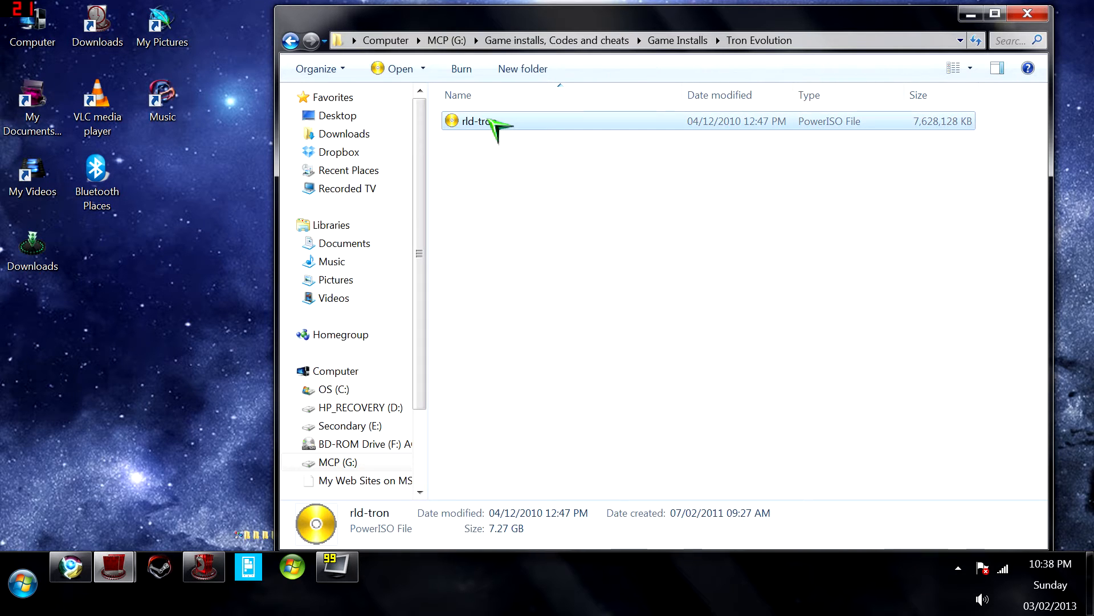
mouse_move(480, 207)
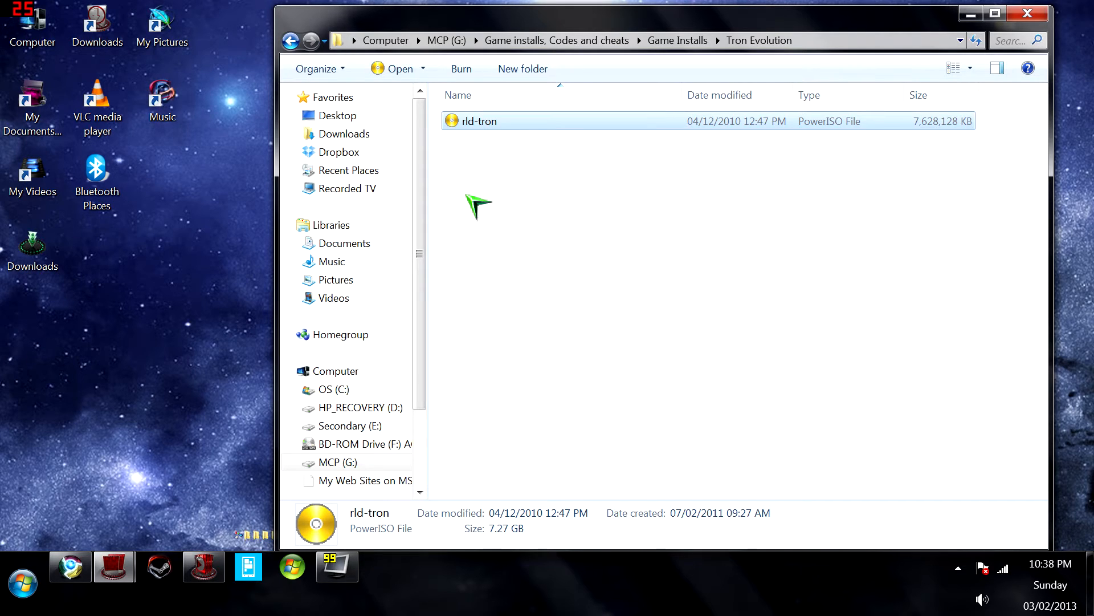
mouse_move(481, 154)
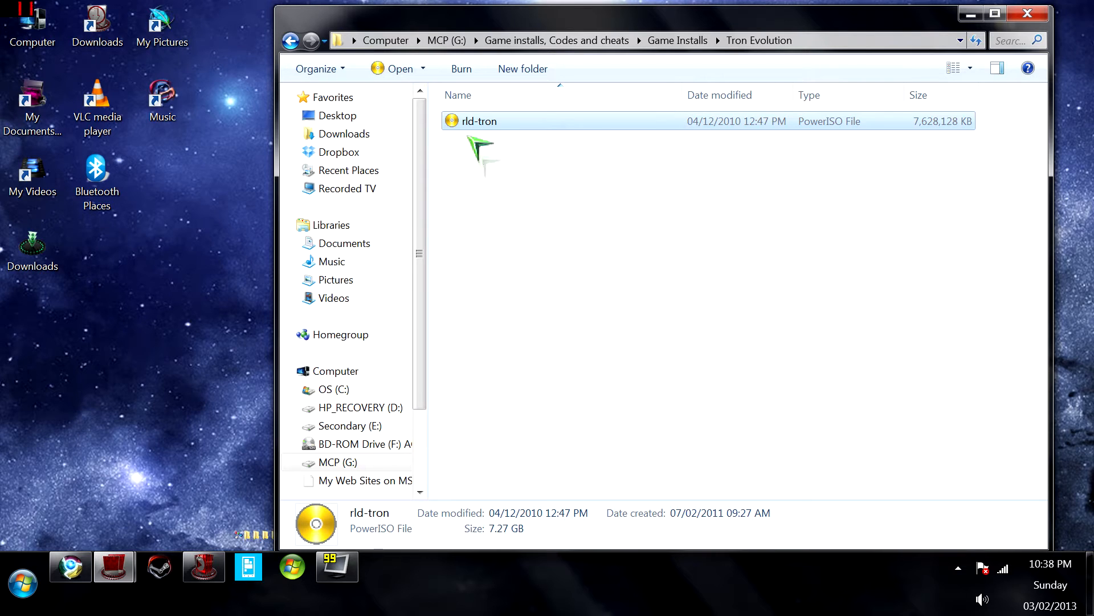
right_click(479, 121)
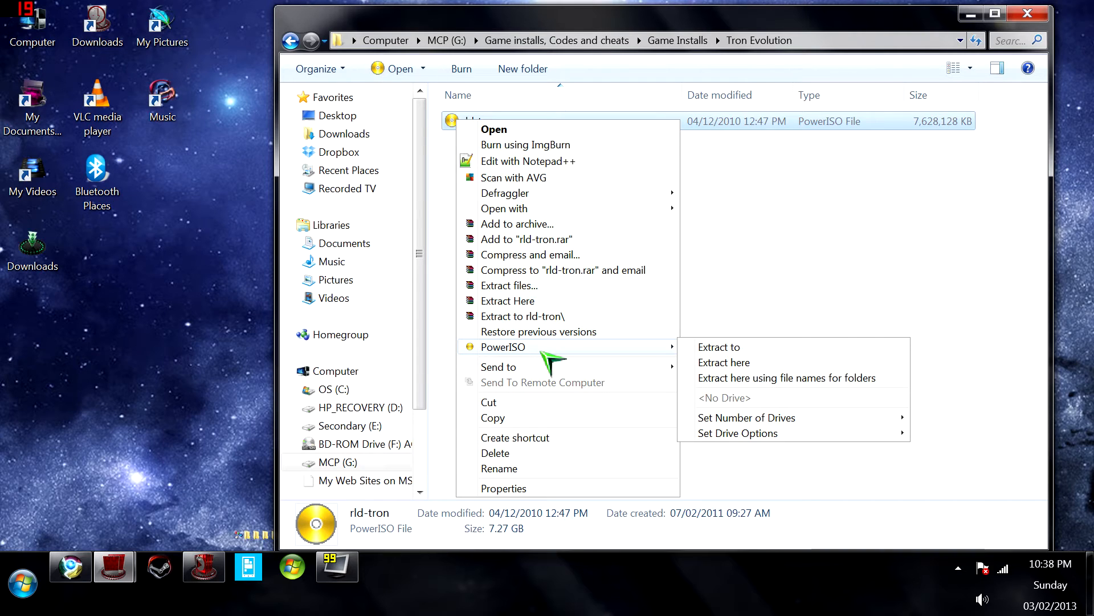
mouse_move(696, 370)
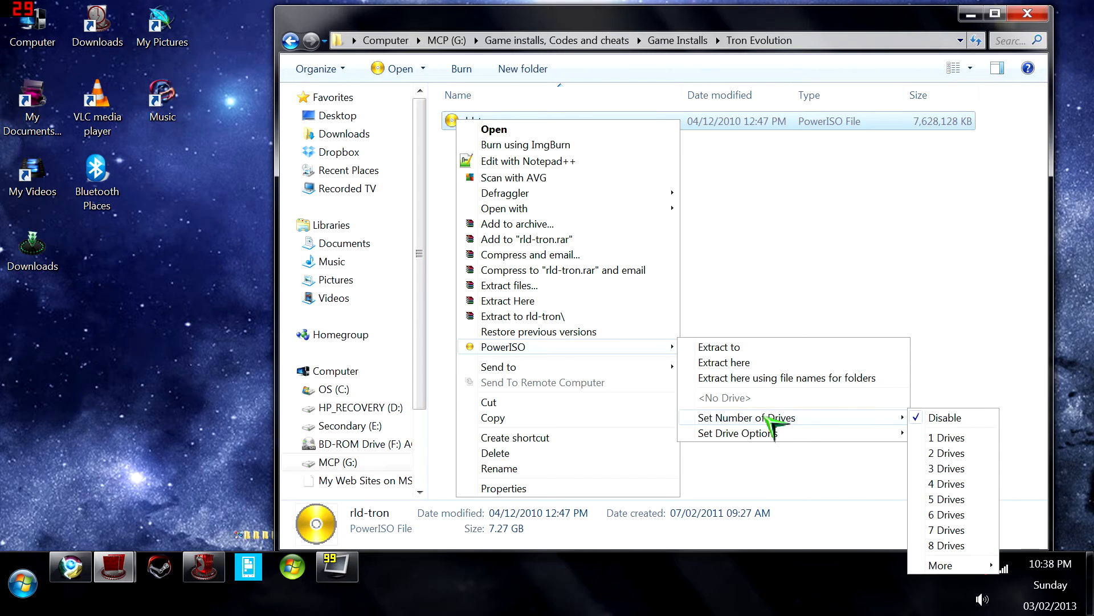
mouse_move(869, 411)
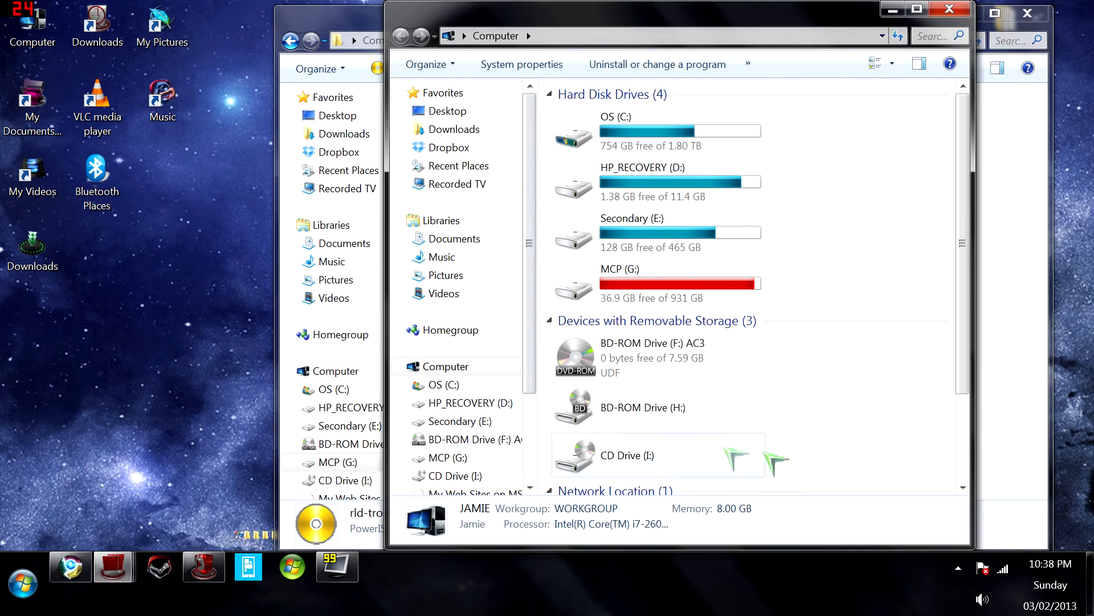
Return to the image's folder and bring up rld-tron's actions to mount it to drive I:.
click(628, 455)
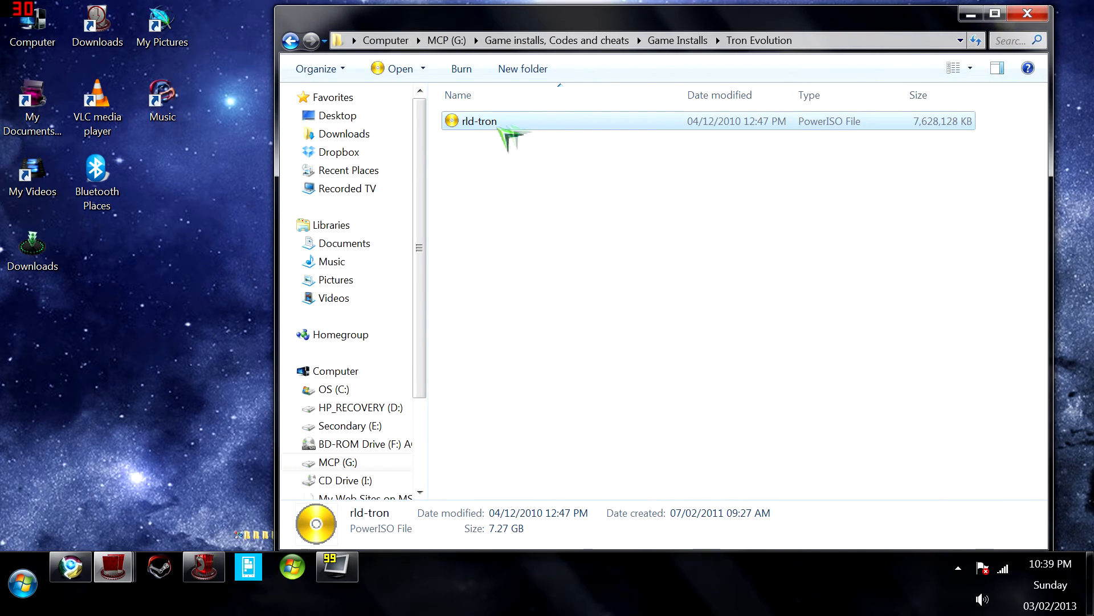
right_click(478, 120)
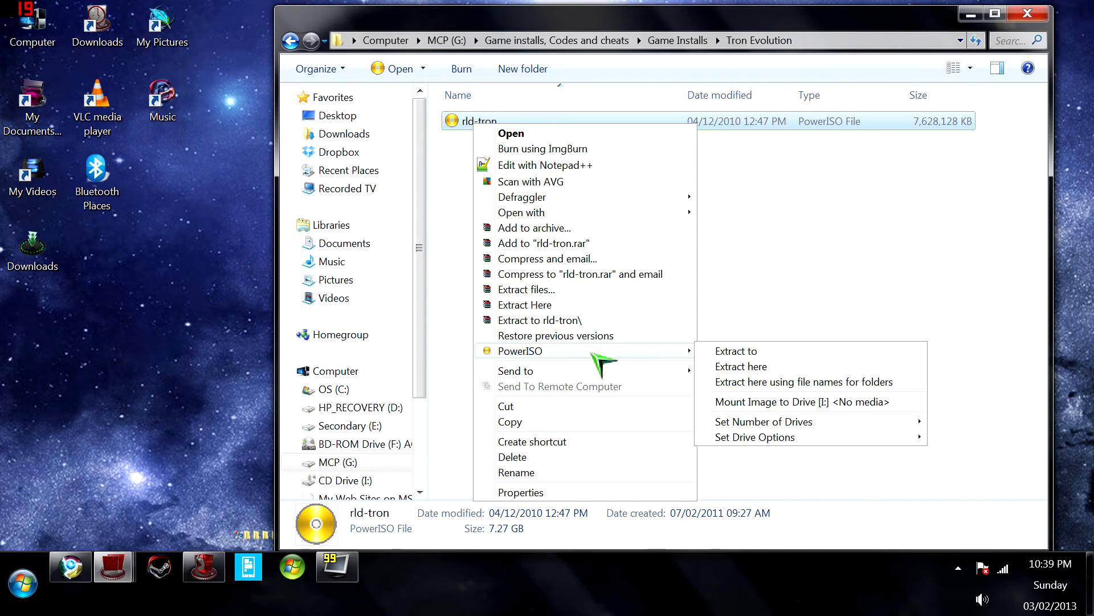
mouse_move(799, 402)
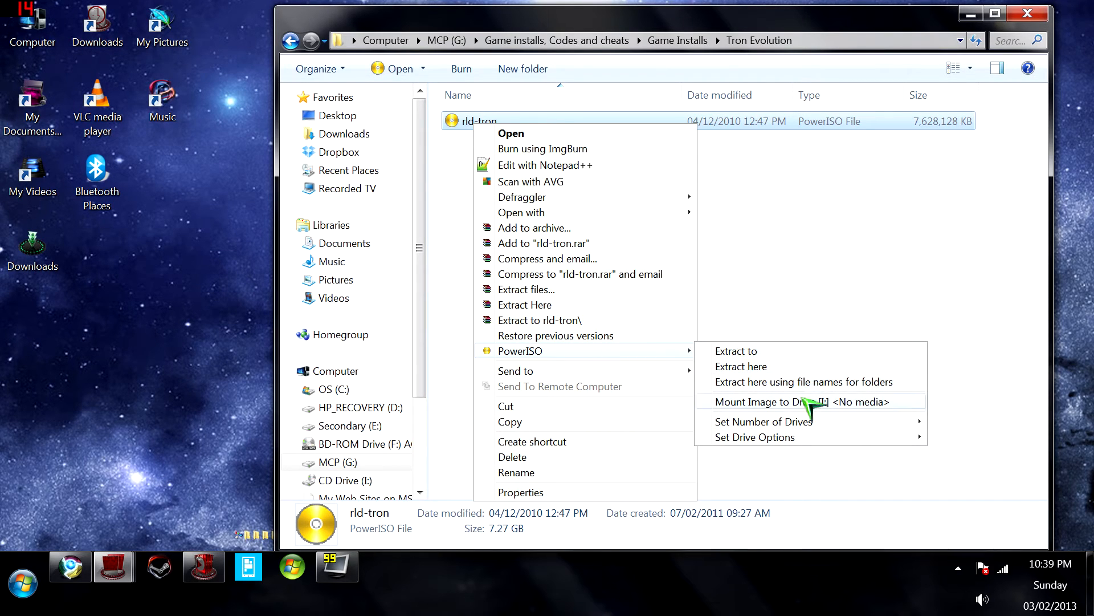
mouse_move(809, 422)
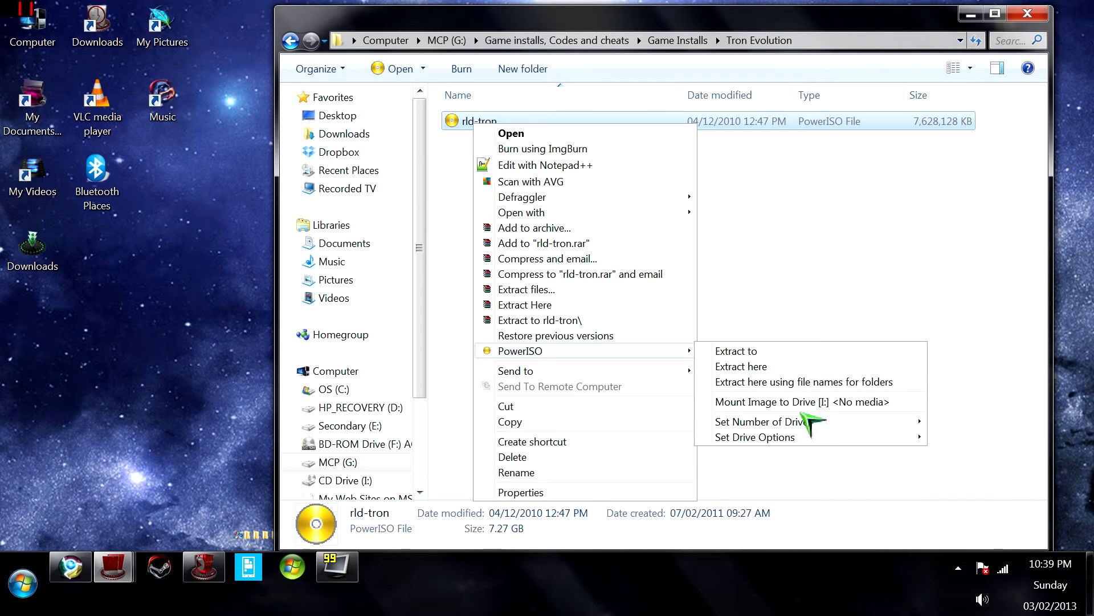
mouse_move(789, 401)
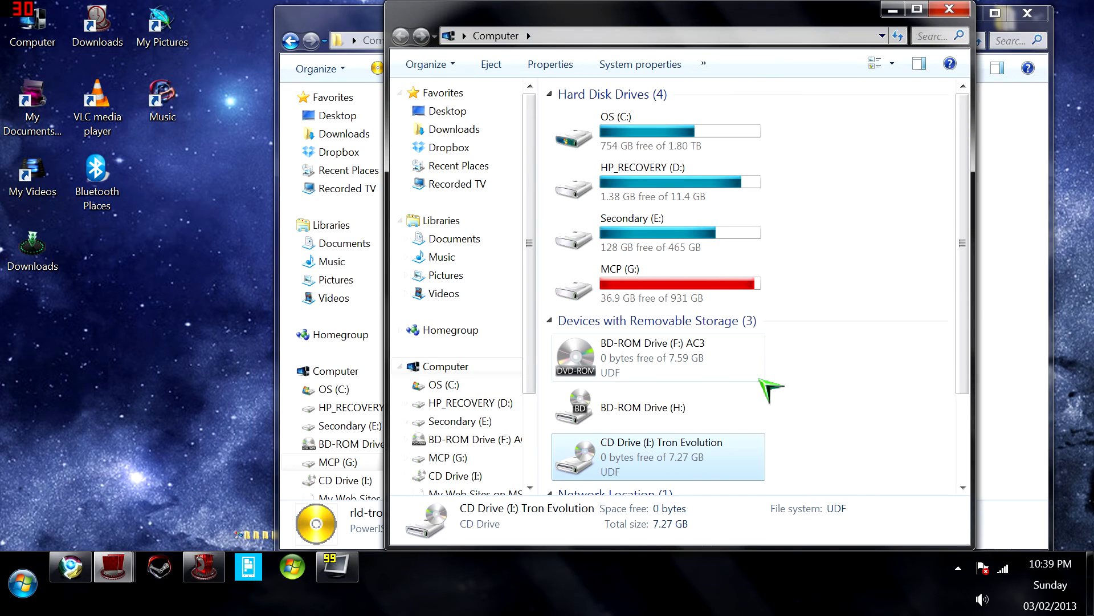
Open CD Drive (I:) Tron Evolution and scroll its files down to the setup application.
scroll(down, 3)
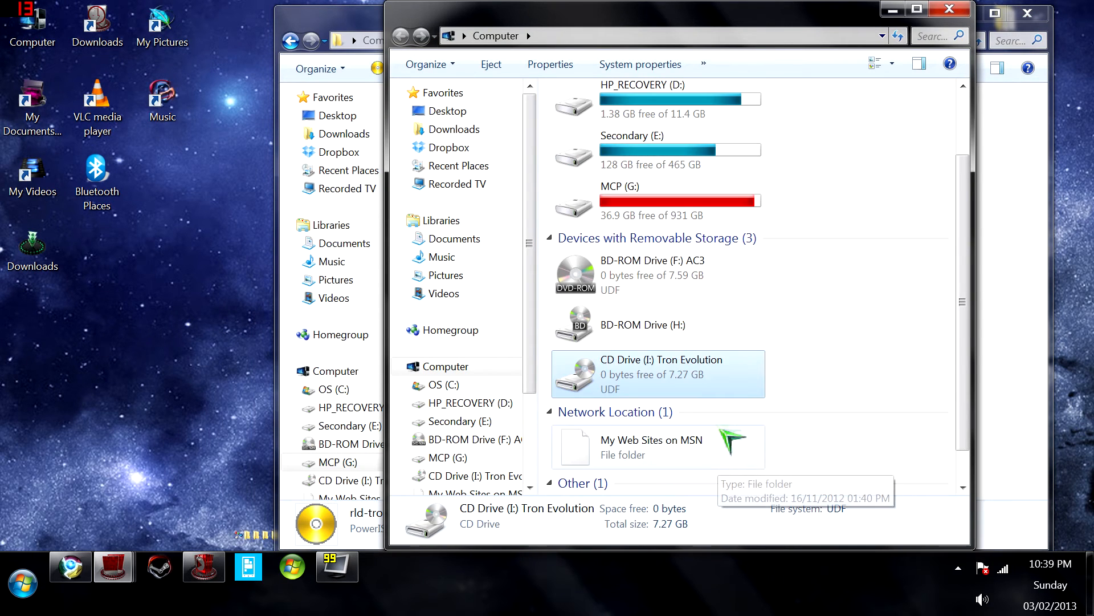
mouse_move(719, 422)
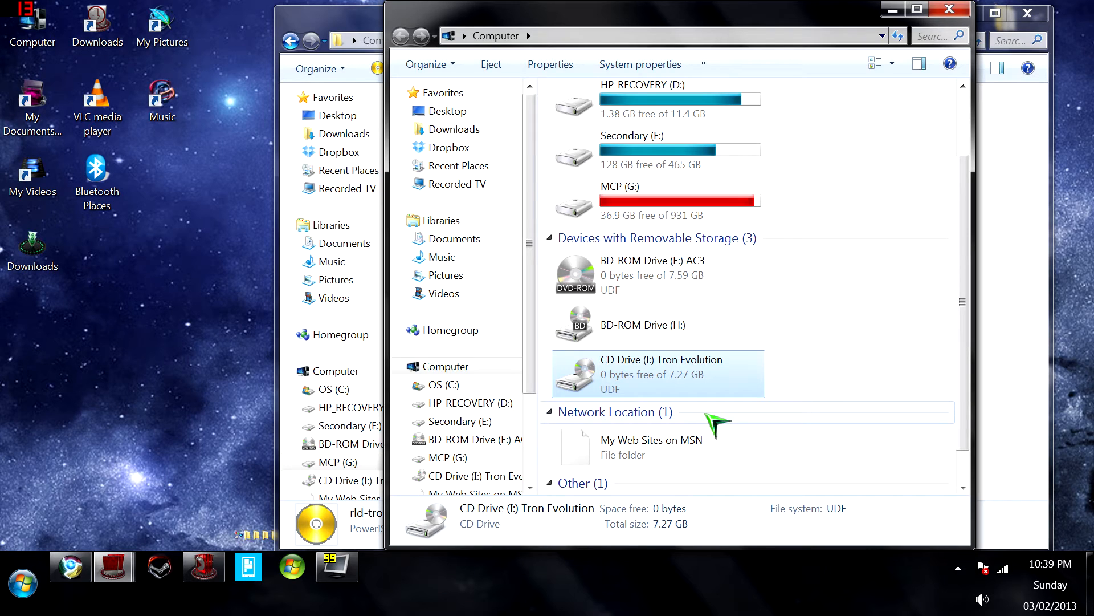
mouse_move(755, 461)
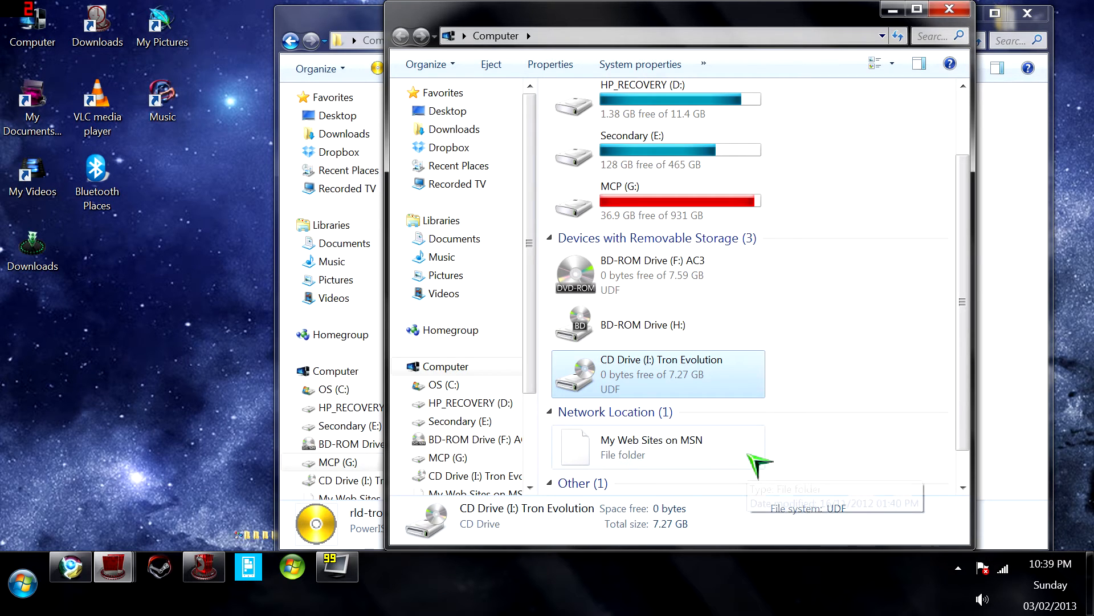
mouse_move(747, 457)
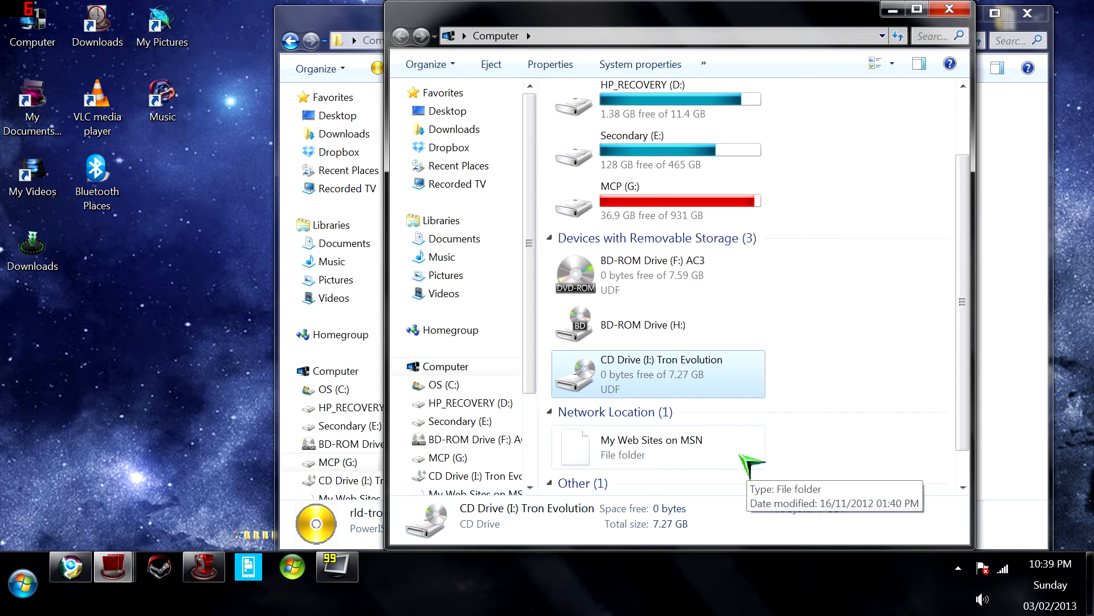
mouse_move(733, 474)
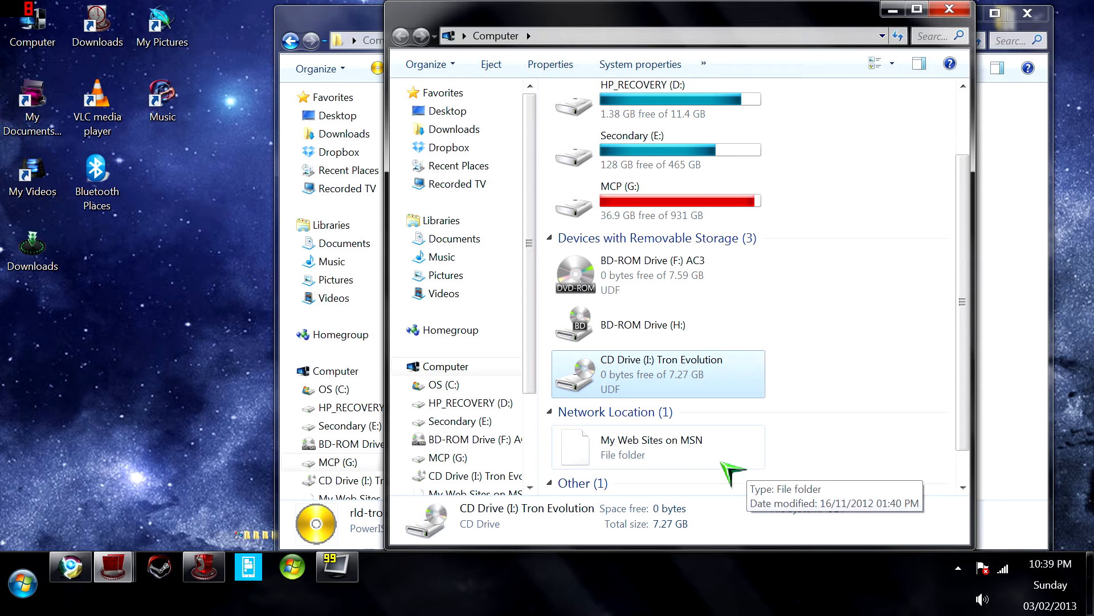
right_click(656, 374)
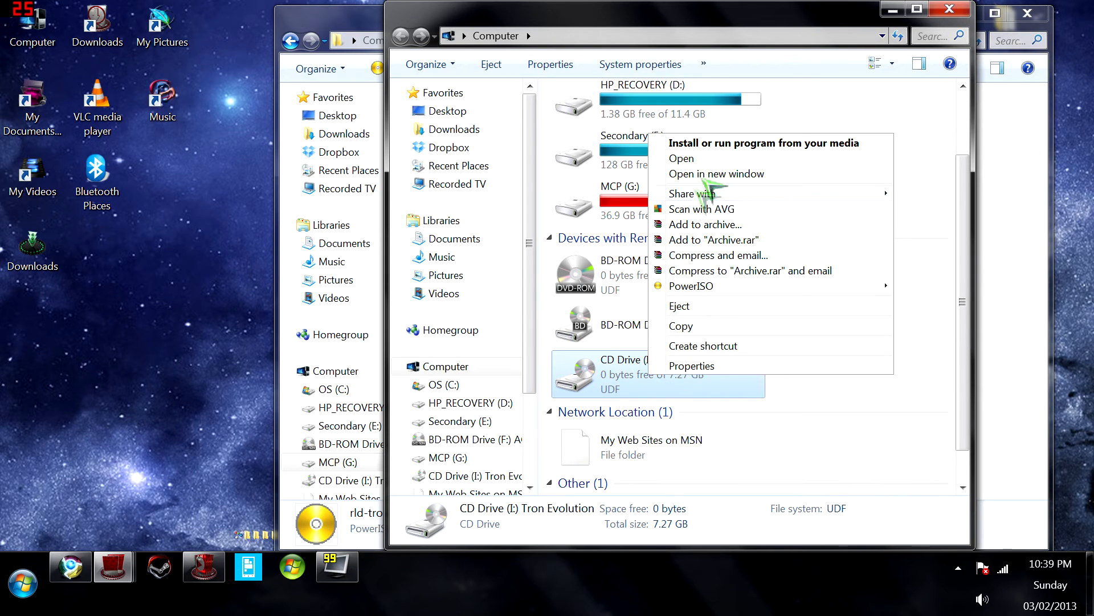
click(681, 159)
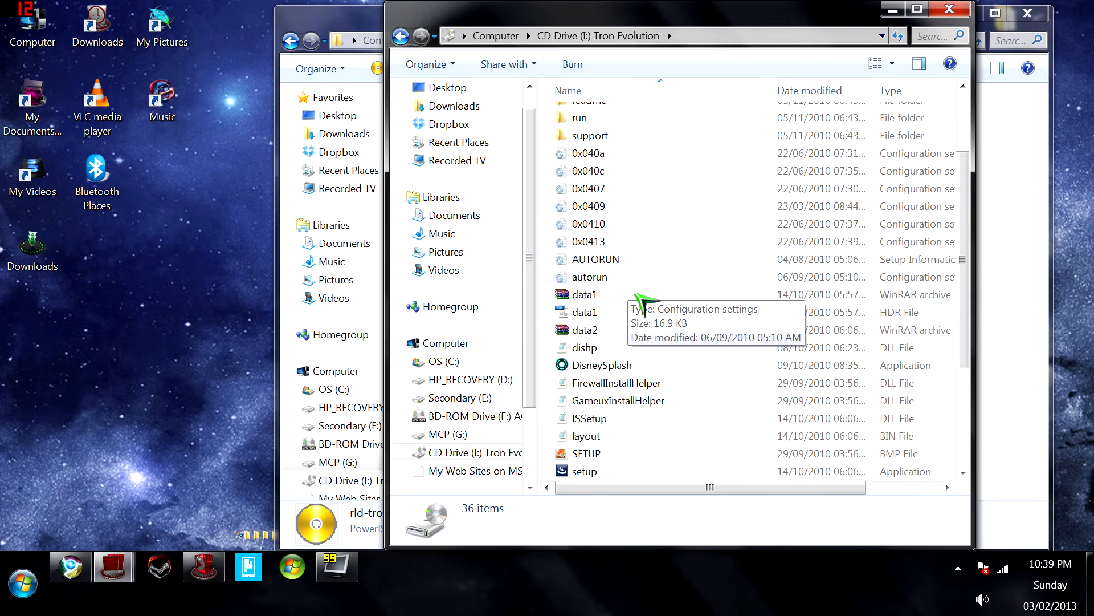
scroll(down, 3)
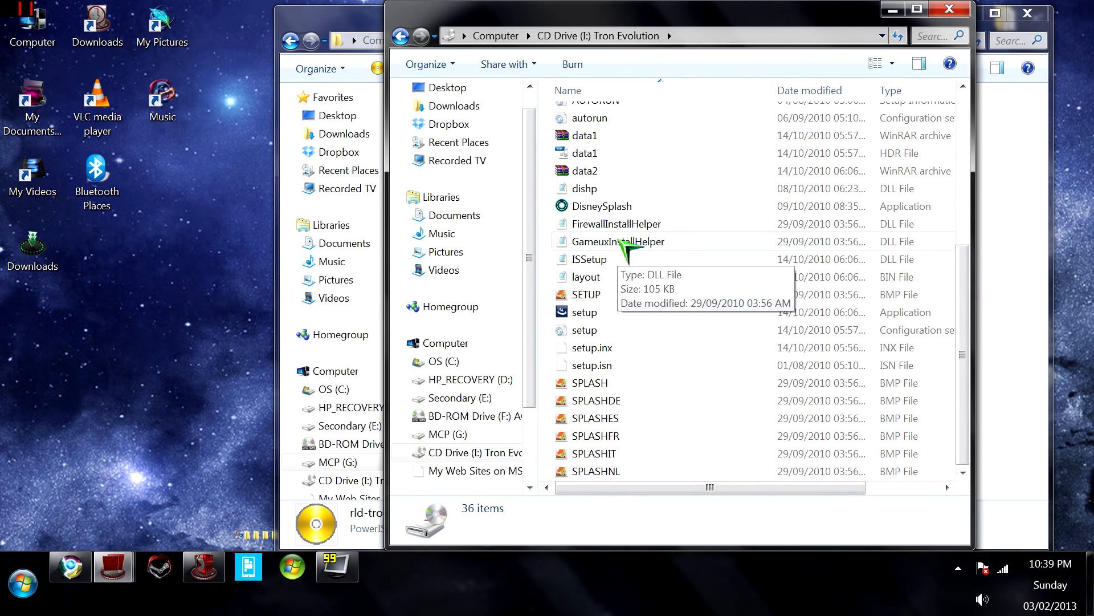
mouse_move(599, 322)
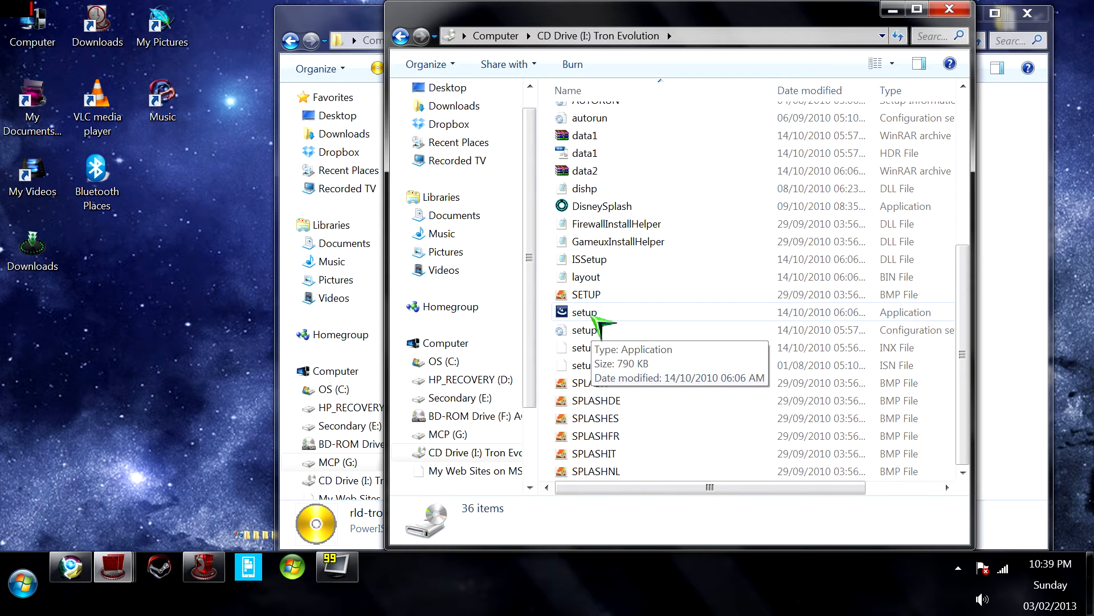
Run the disc's setup to the Choose Setup Language page, then cancel the installer.
double_click(583, 312)
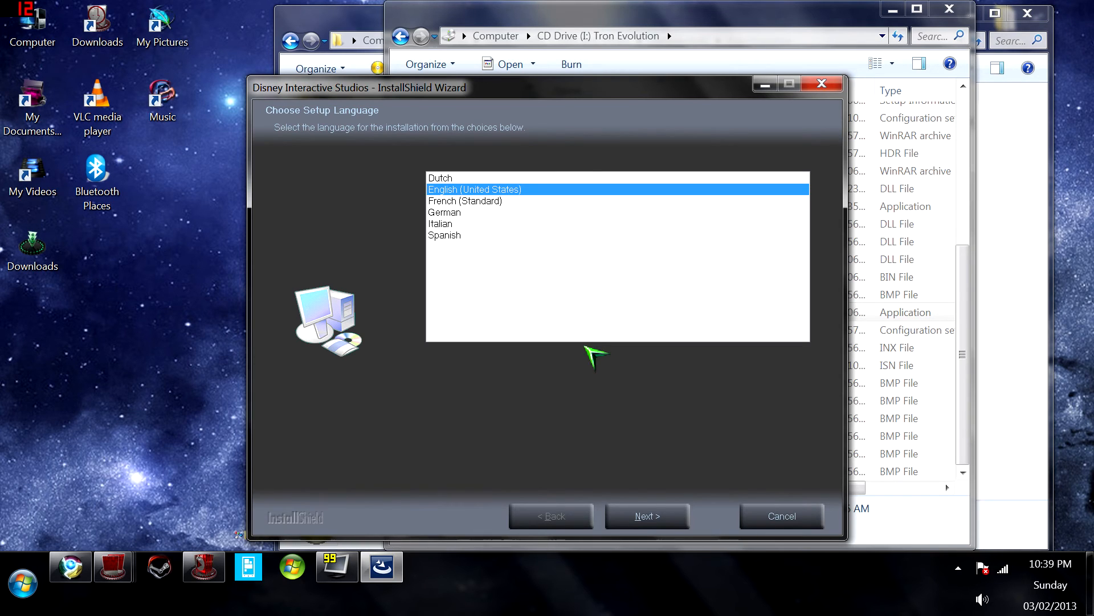
mouse_move(782, 516)
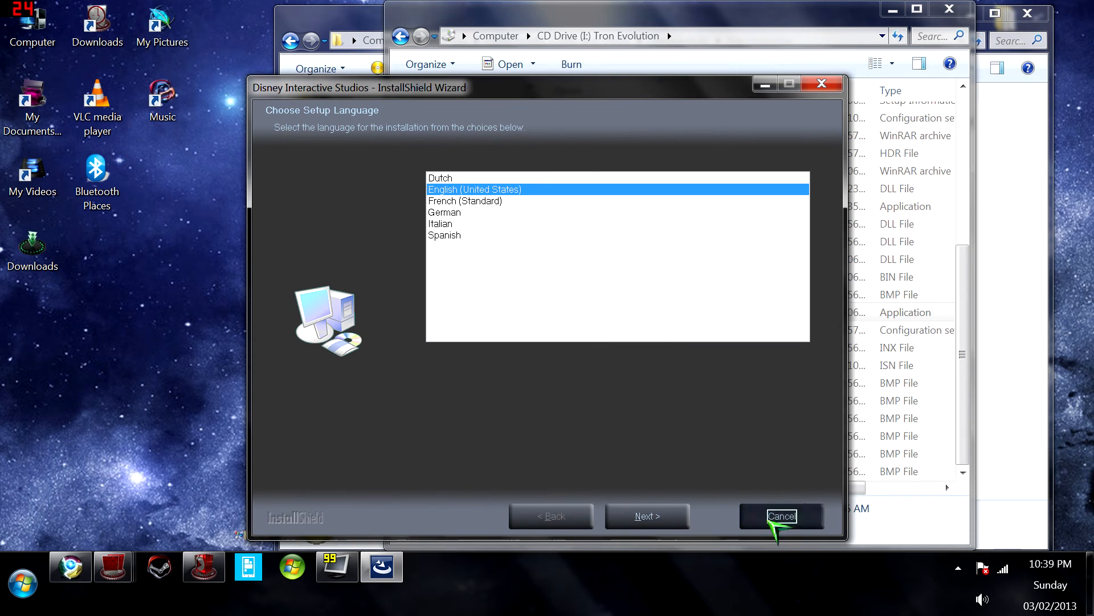
click(781, 515)
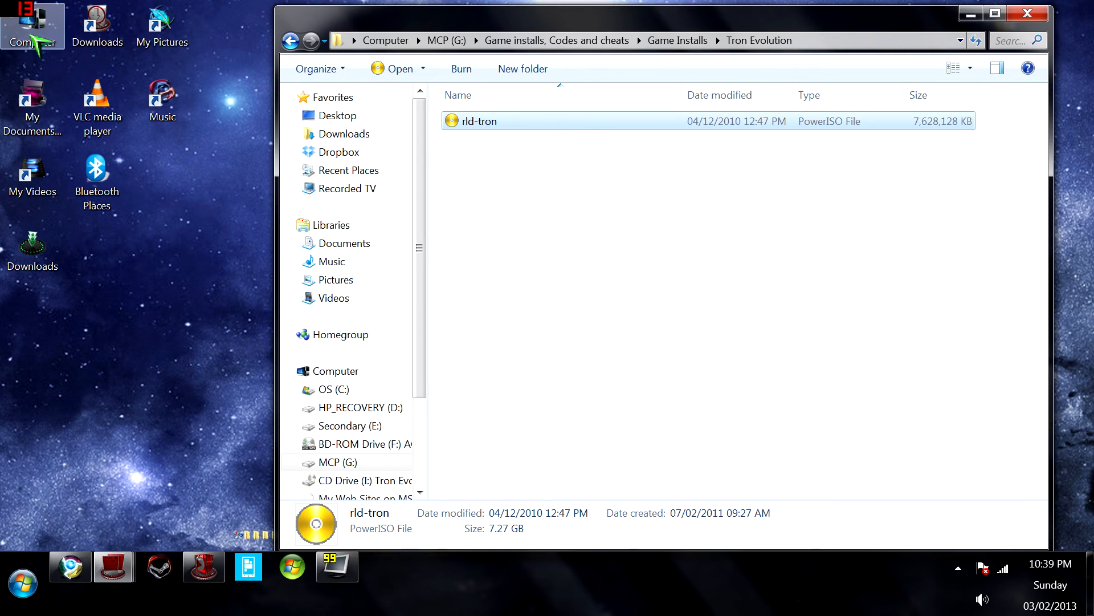
Show the computer's drives and bring up the Tron Evolution drive's actions to reach Eject.
click(628, 280)
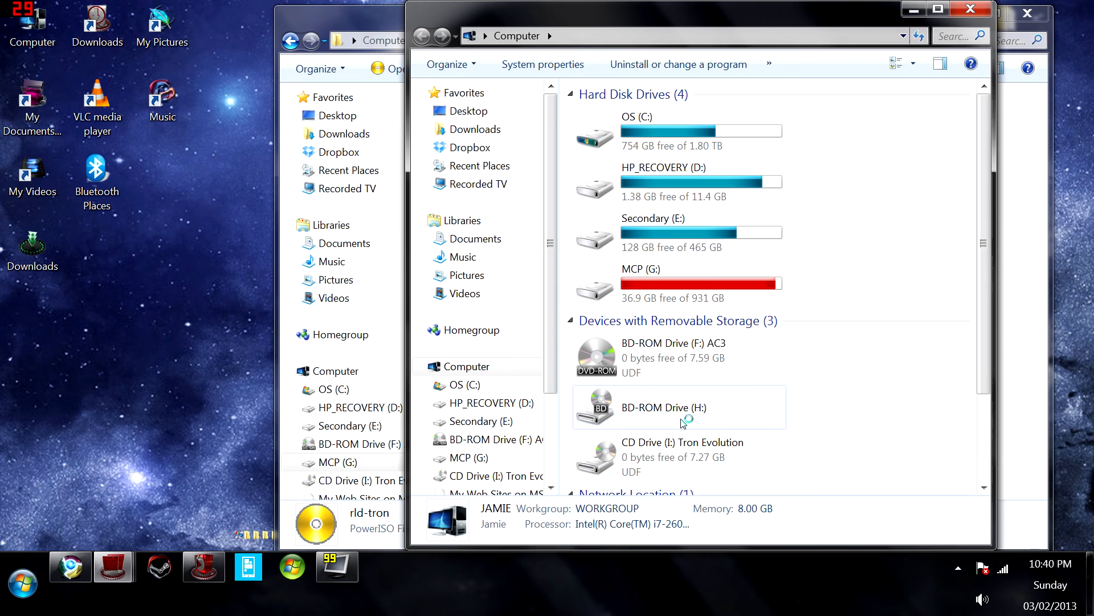
right_click(681, 457)
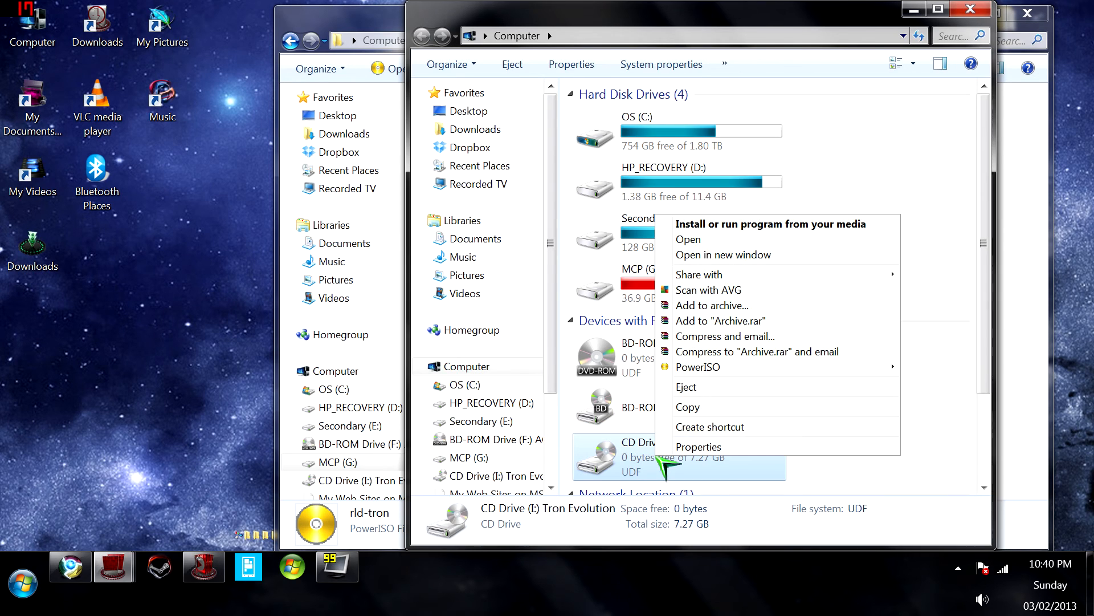